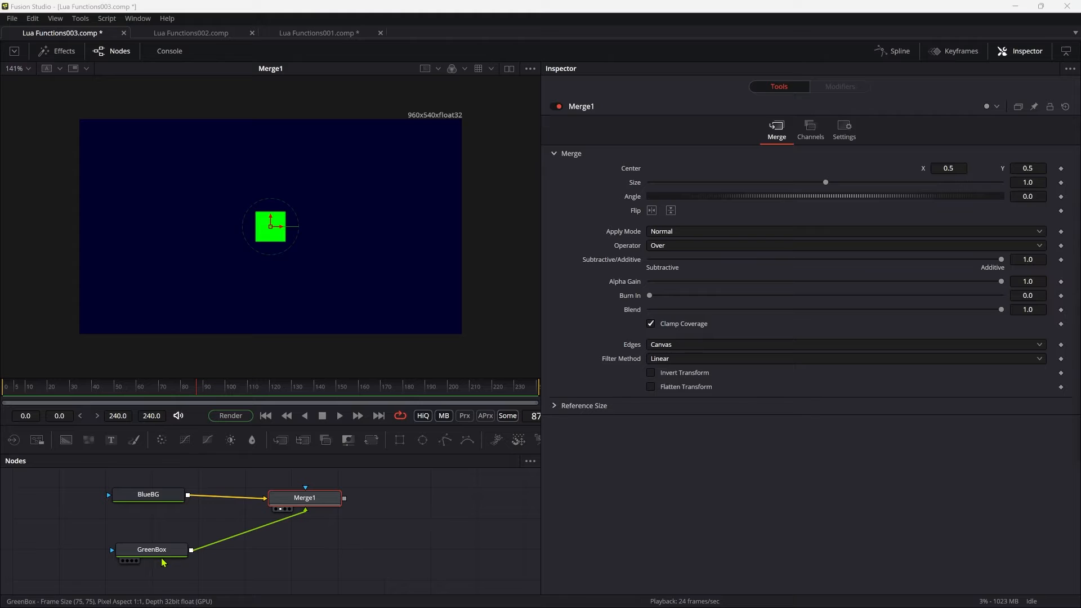
mouse_move(268, 227)
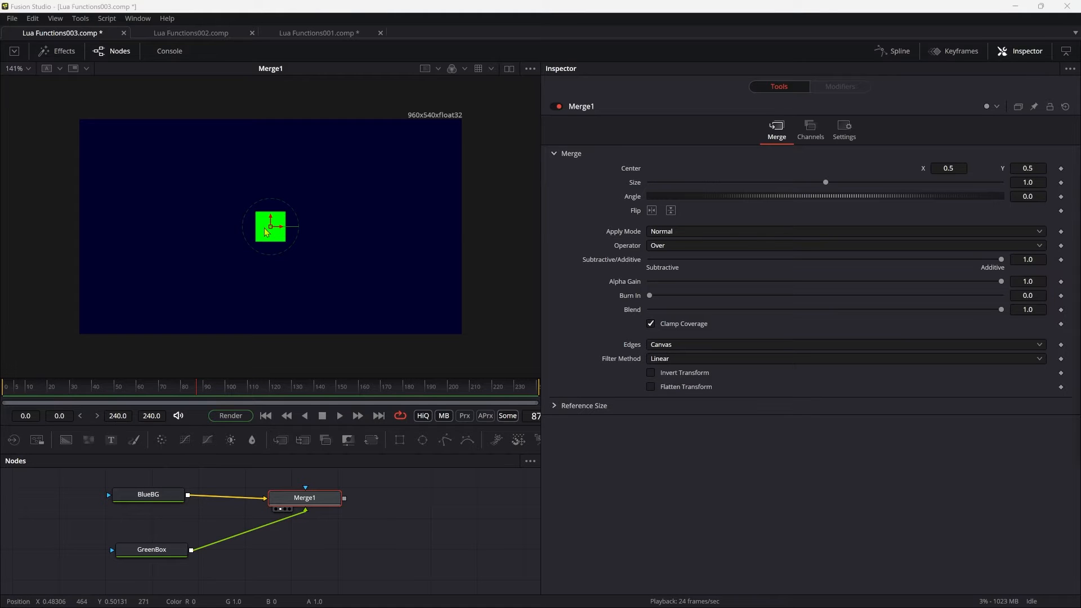
mouse_move(65, 221)
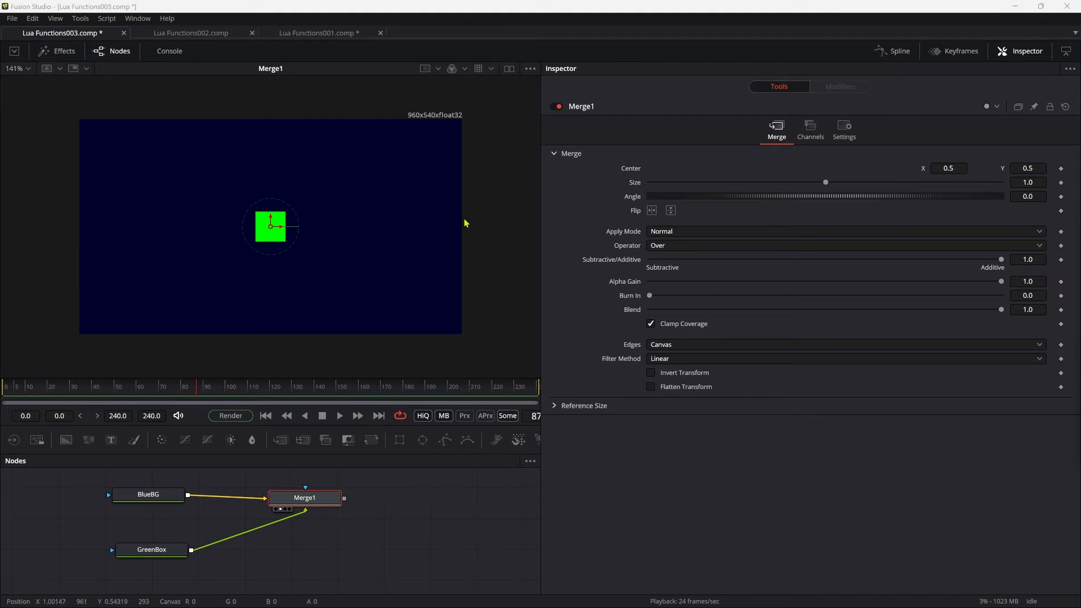
mouse_move(463, 223)
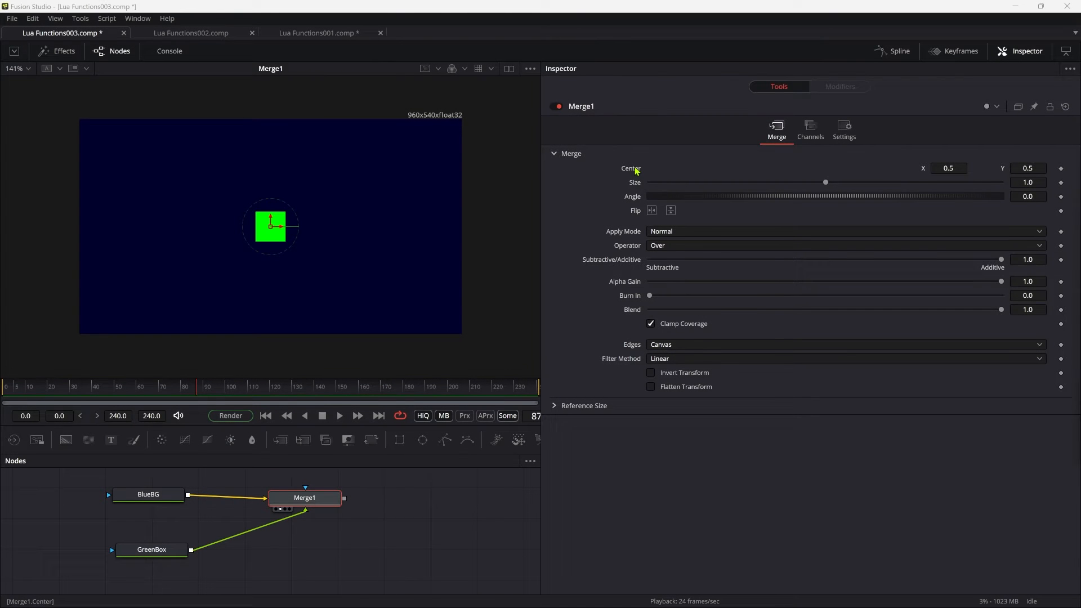
Attach an Expression modifier to Merge1 Center with Point Y = .5 and Point X = n1.
right_click(628, 169)
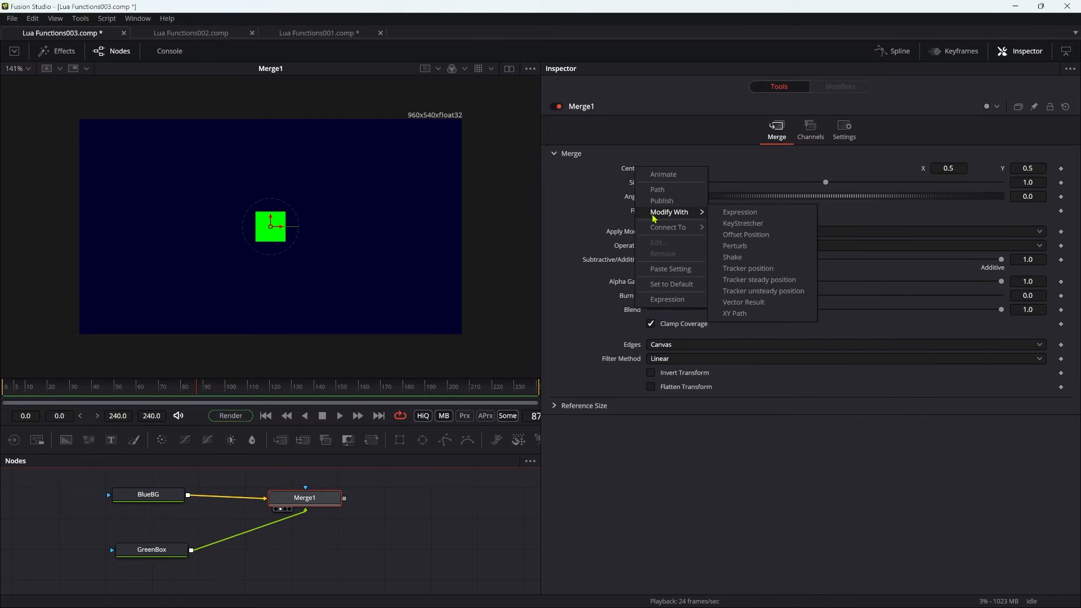
mouse_move(738, 213)
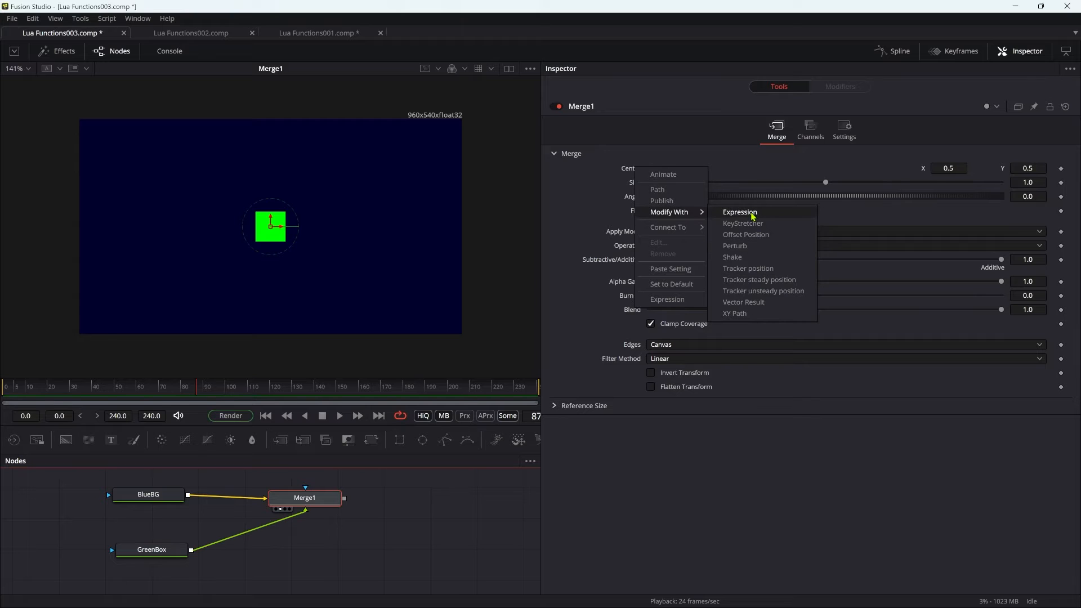
click(739, 212)
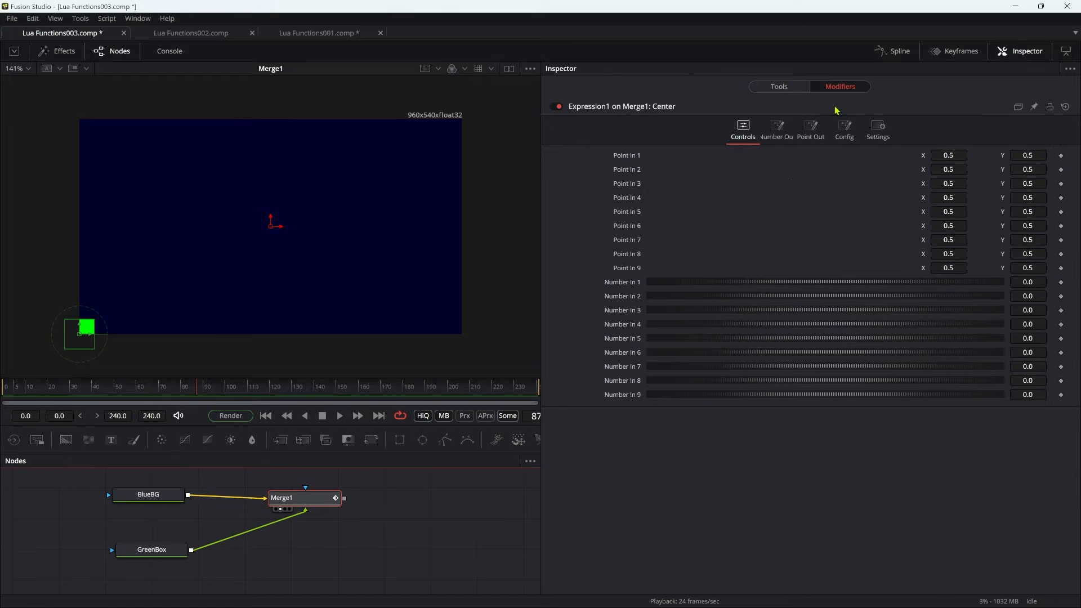
click(810, 127)
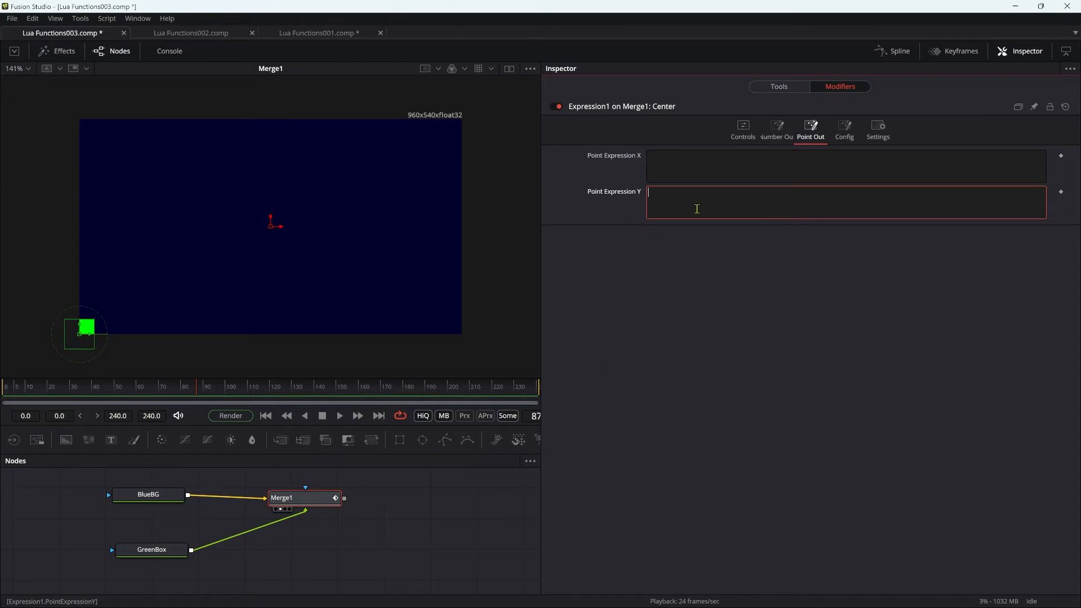
text(.5)
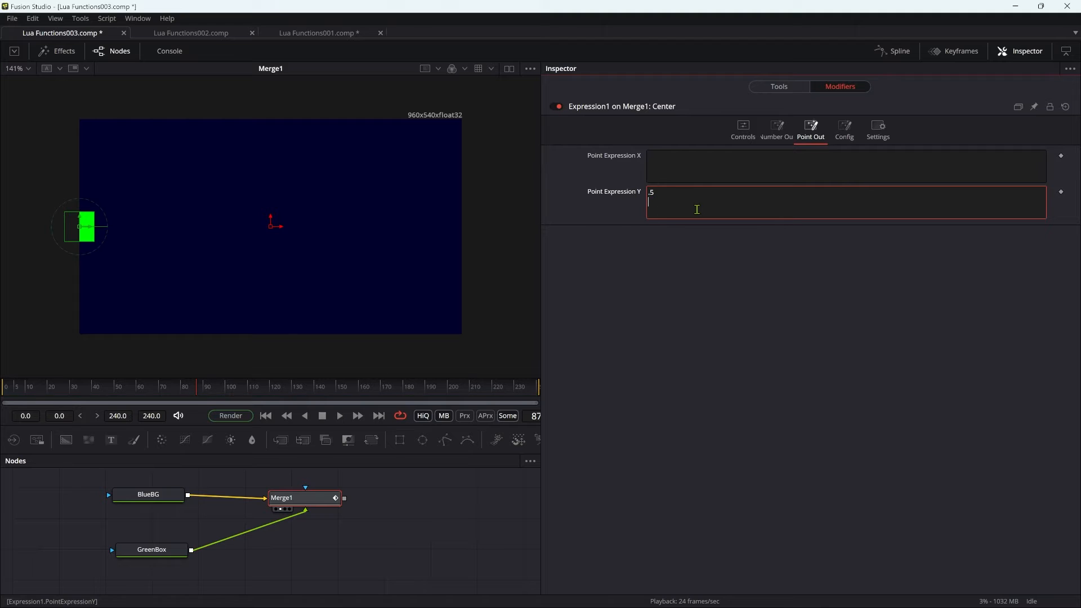
click(828, 165)
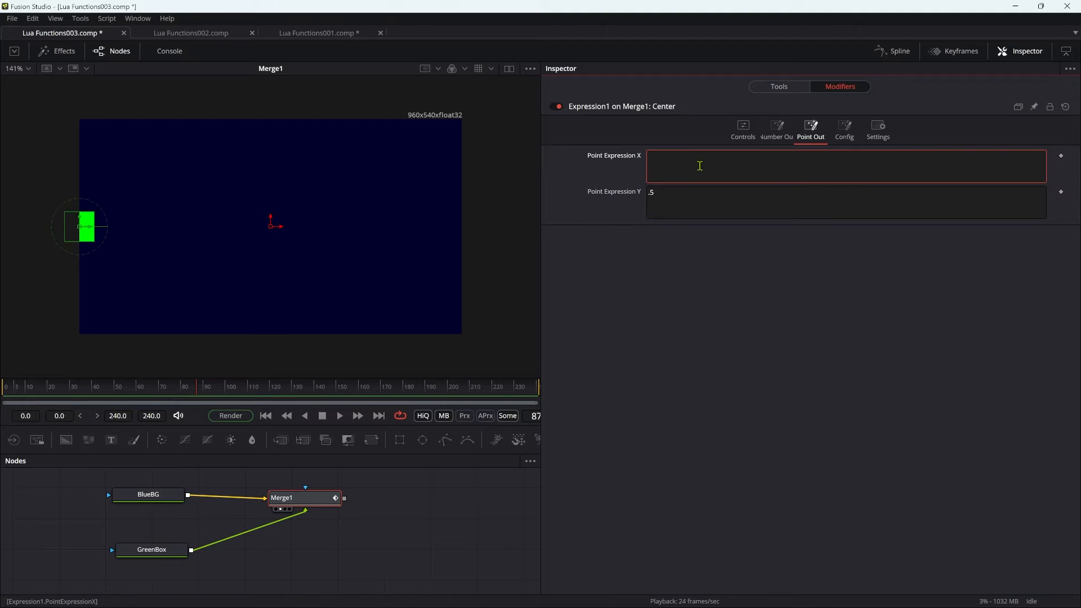
text(n1)
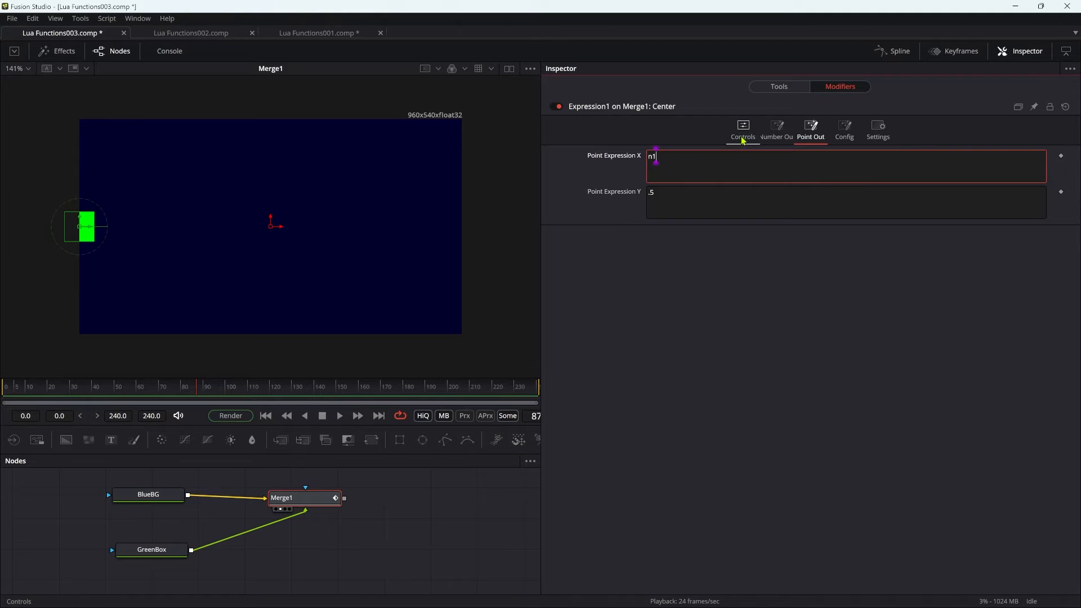
Enter sin(time*2*pi/12)*.5+.5 in Number In 1, previewing the sweep with playback.
click(742, 130)
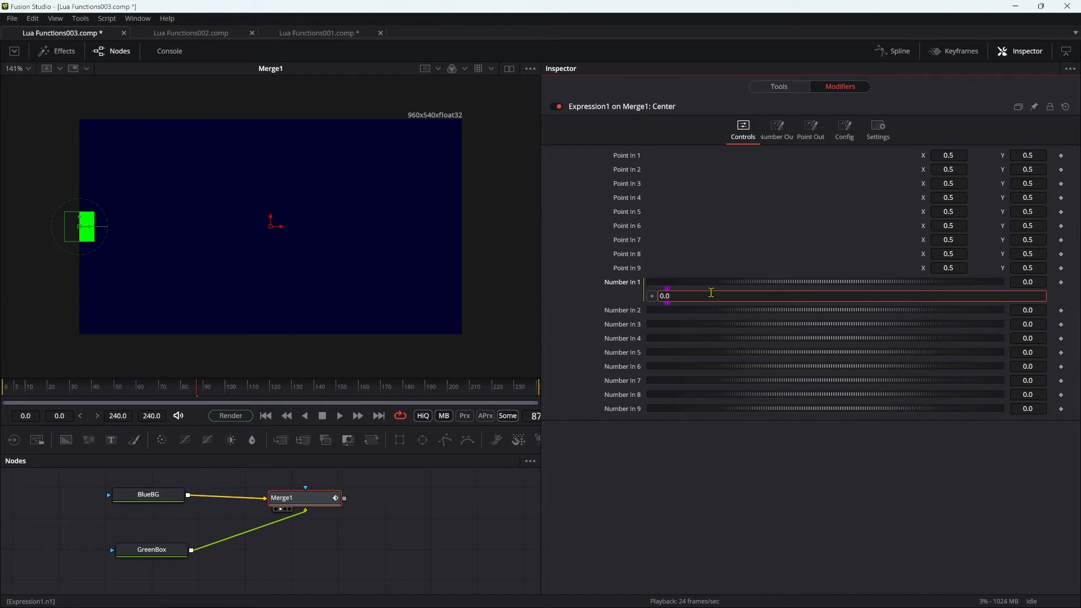
text(sin(time*2)
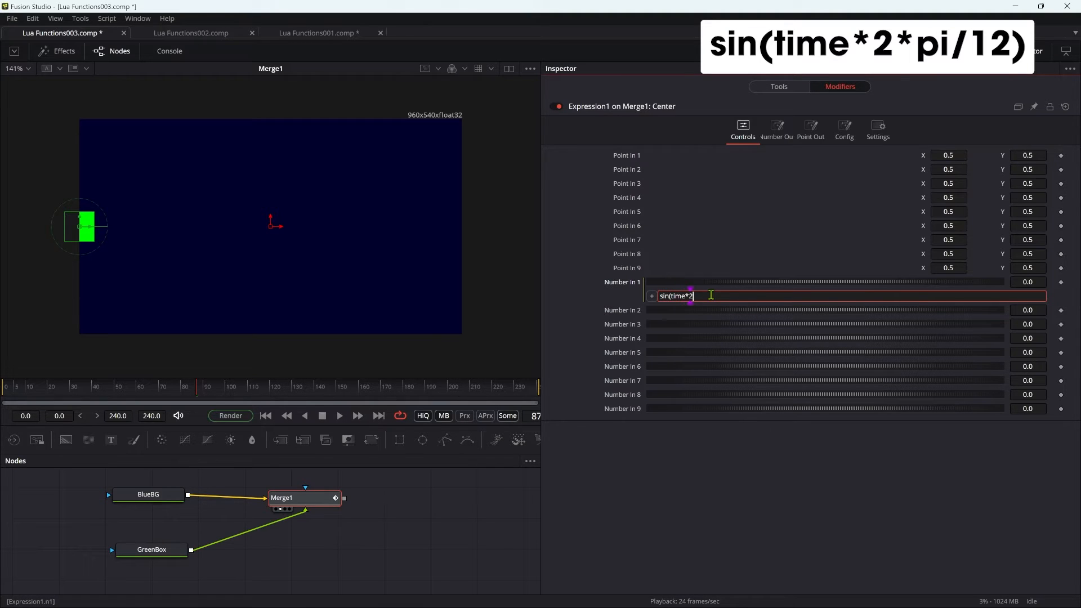
text(*pi/12))
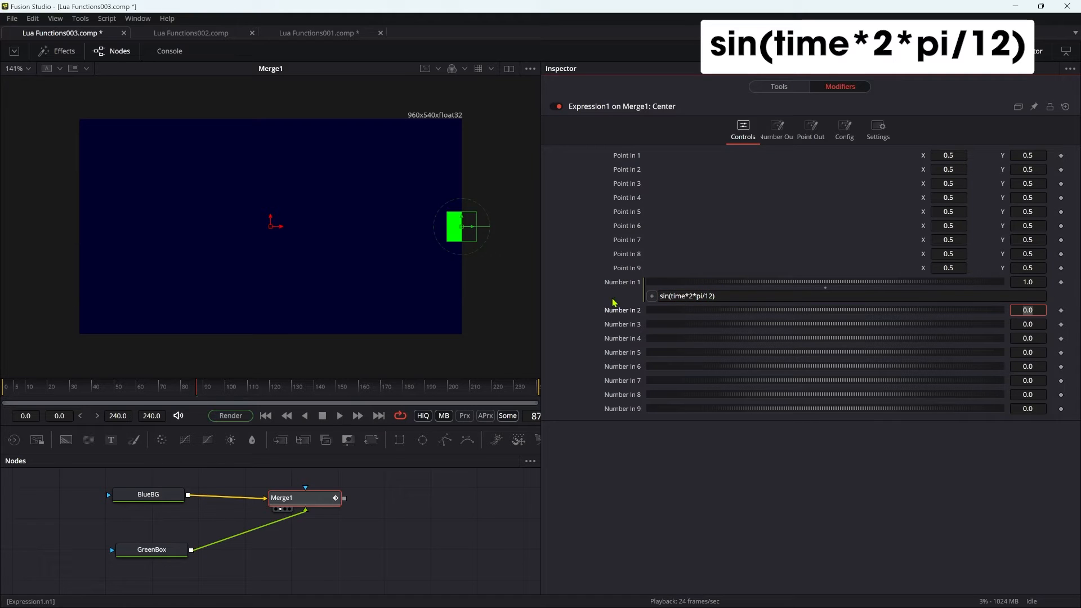
click(339, 415)
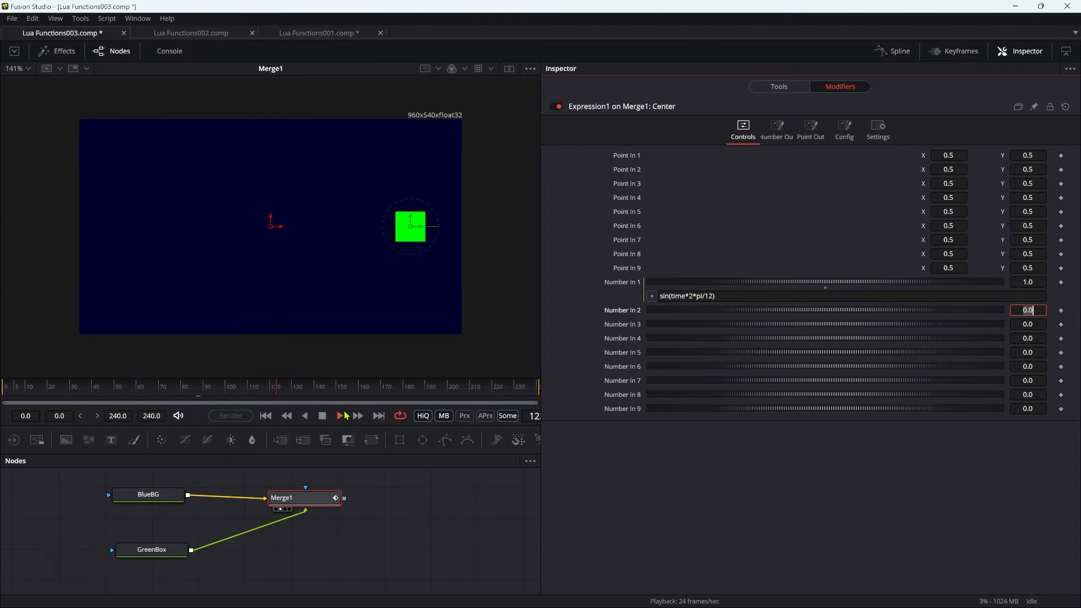
click(339, 416)
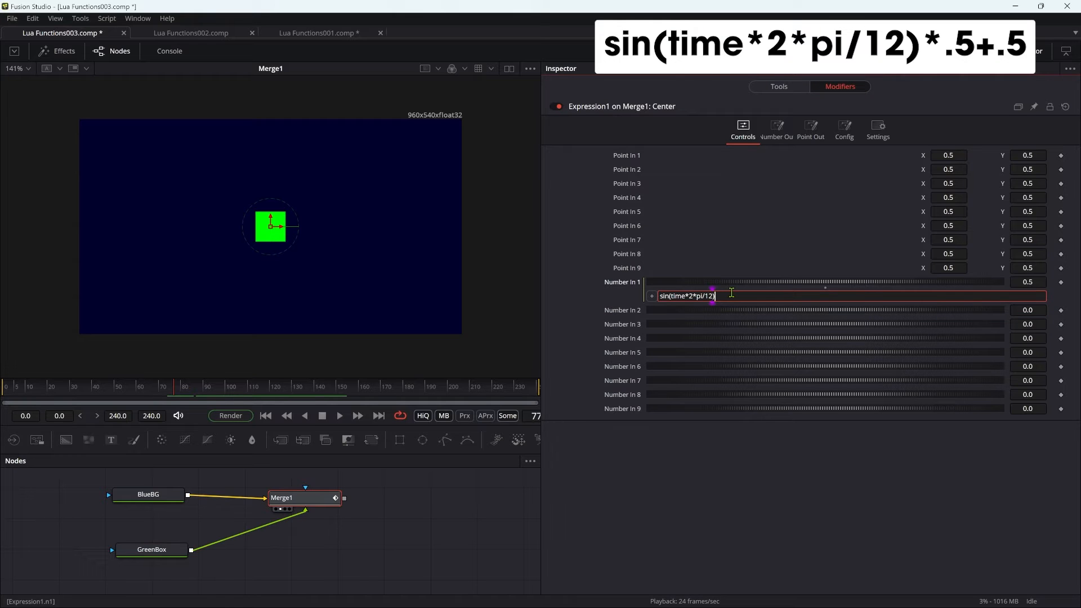
text(*.5)
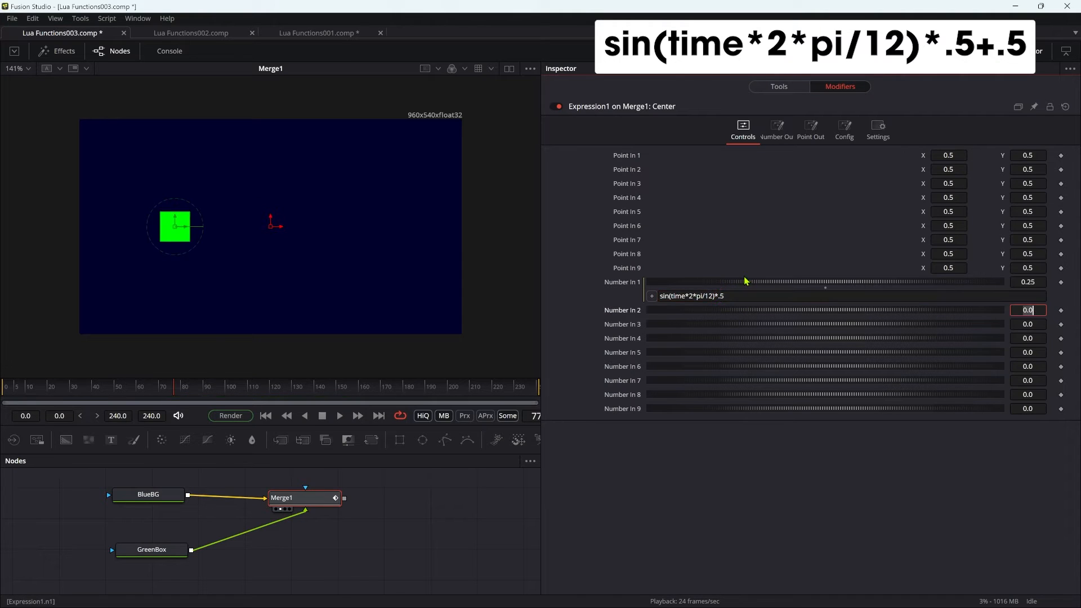
click(338, 415)
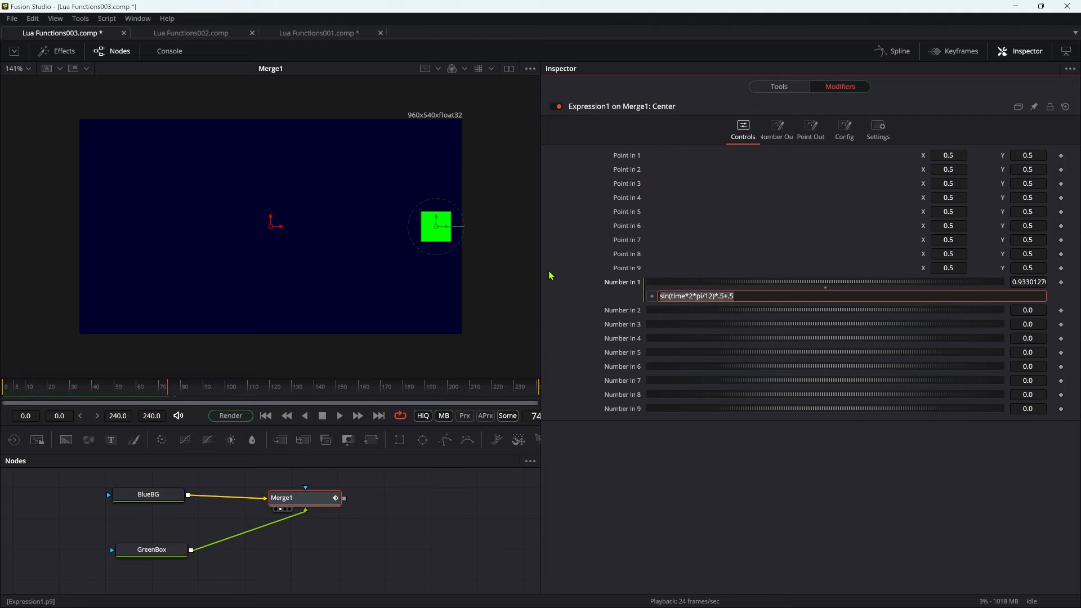
Cut the sine expression from Number In 1 and paste it into Number In 2.
click(713, 302)
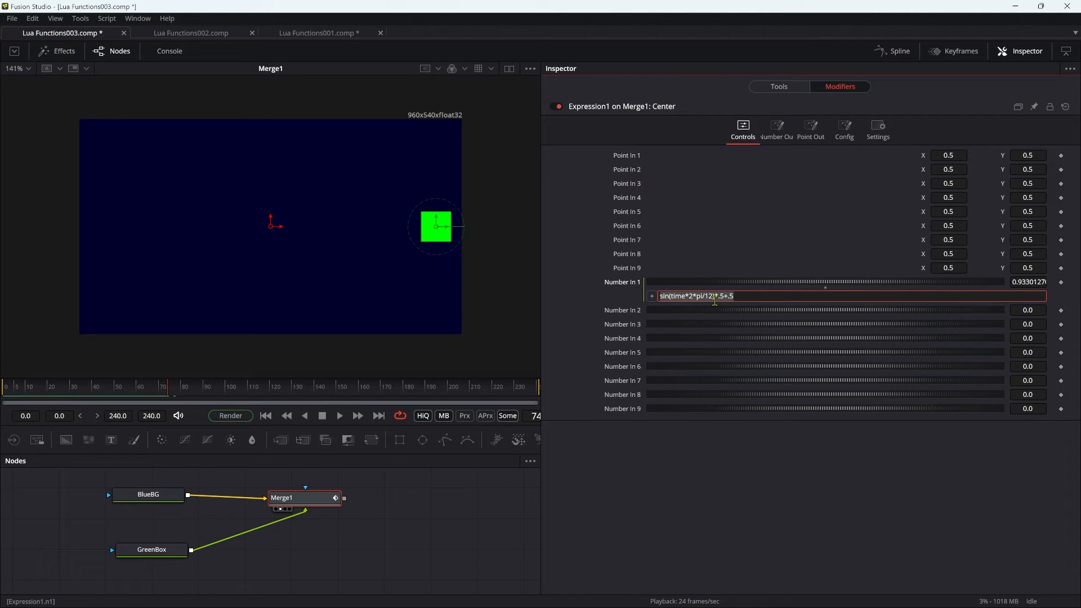
right_click(714, 296)
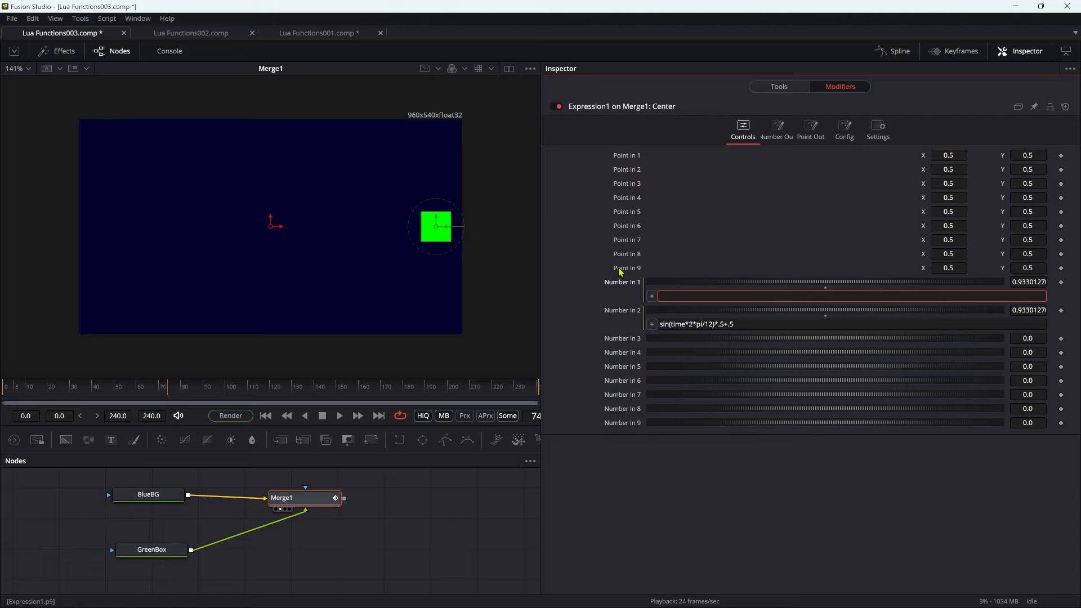
Write ': function roger(); x=.5; return x; end; return roger(x);' in Number In 1.
click(851, 296)
text(:)
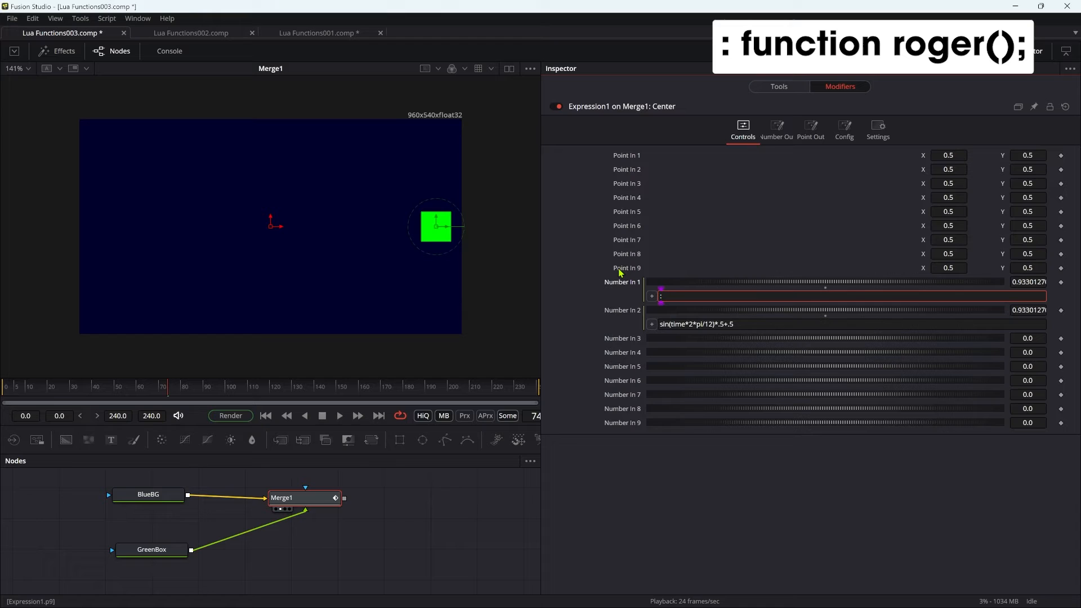
text(function)
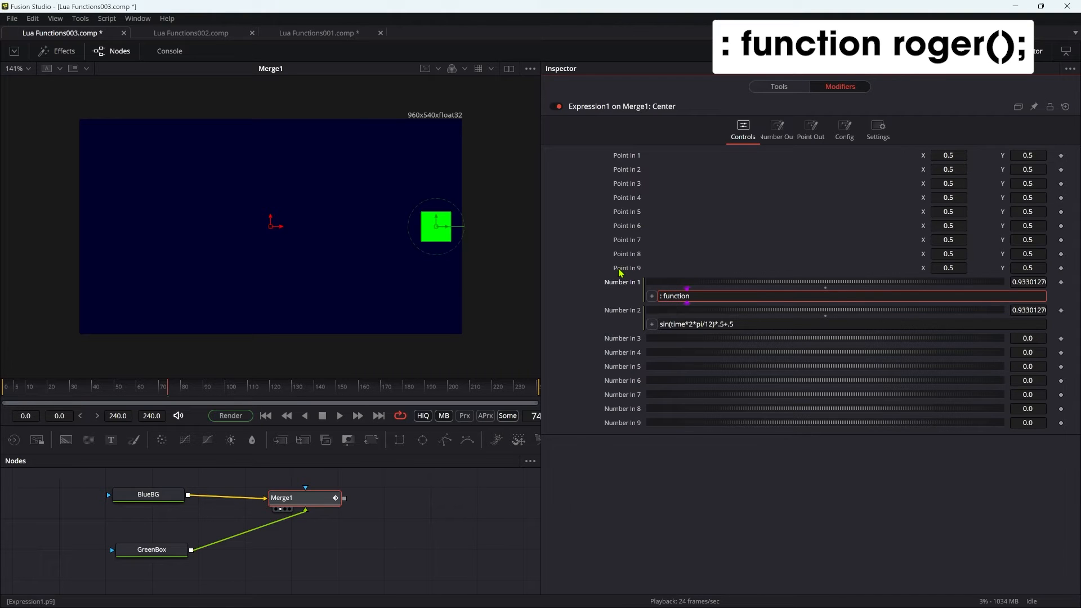
text(rog)
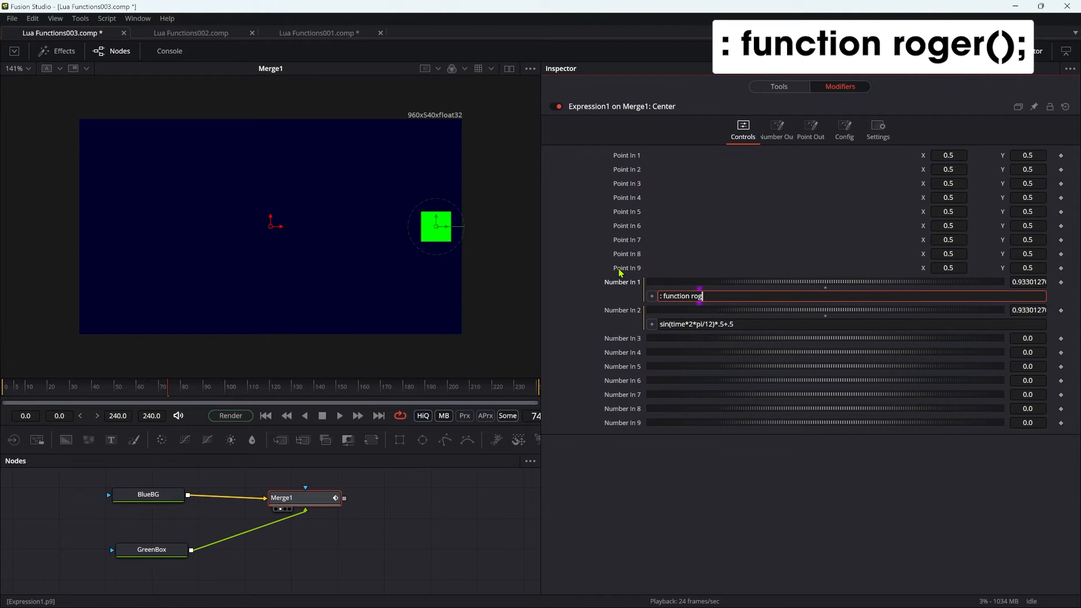
text(er()
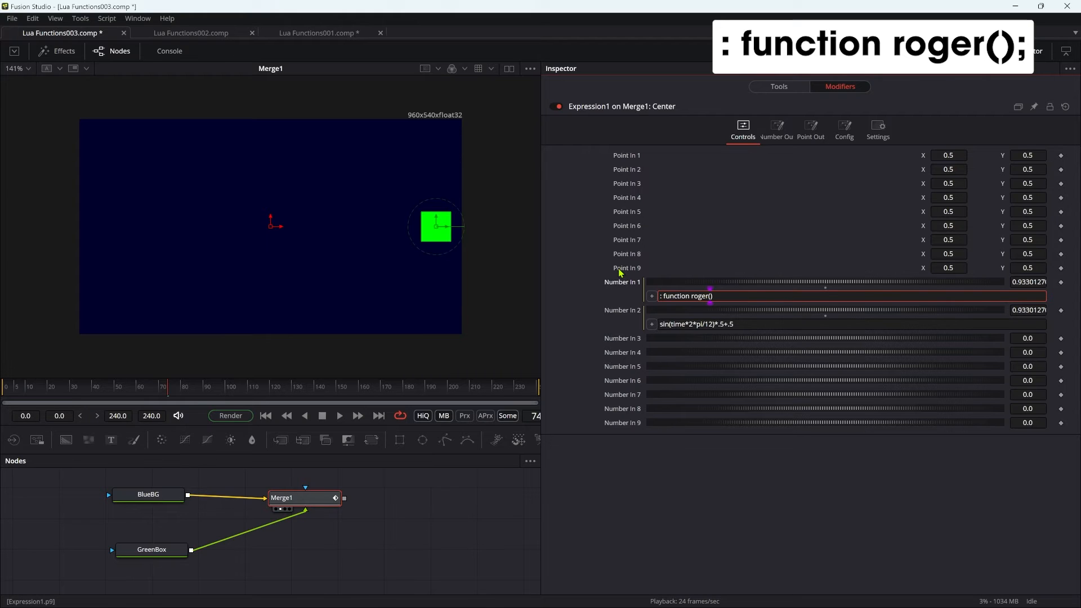
text(;)
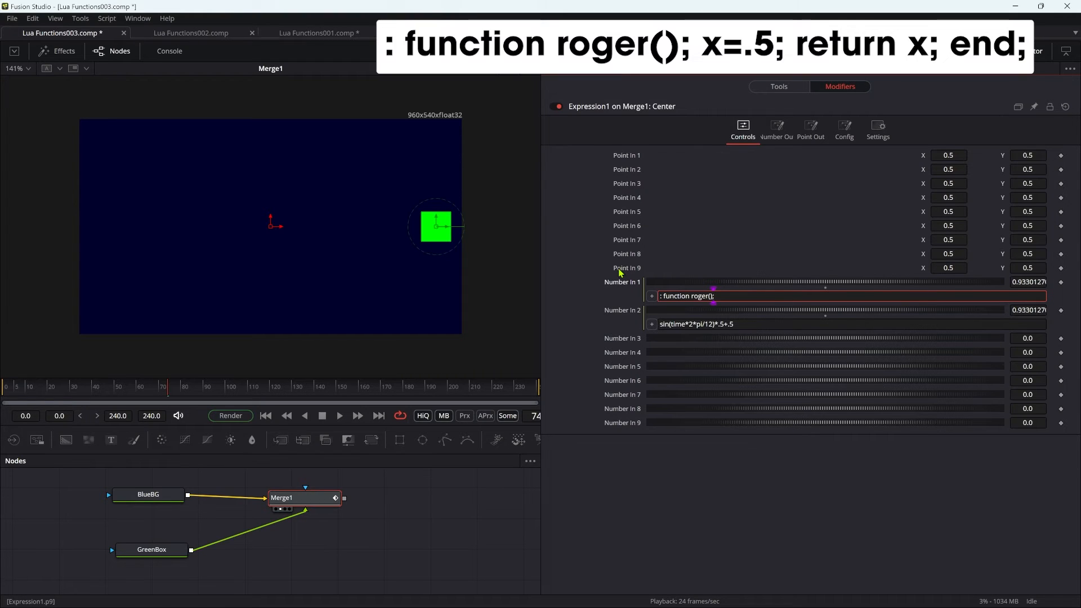
text(x=)
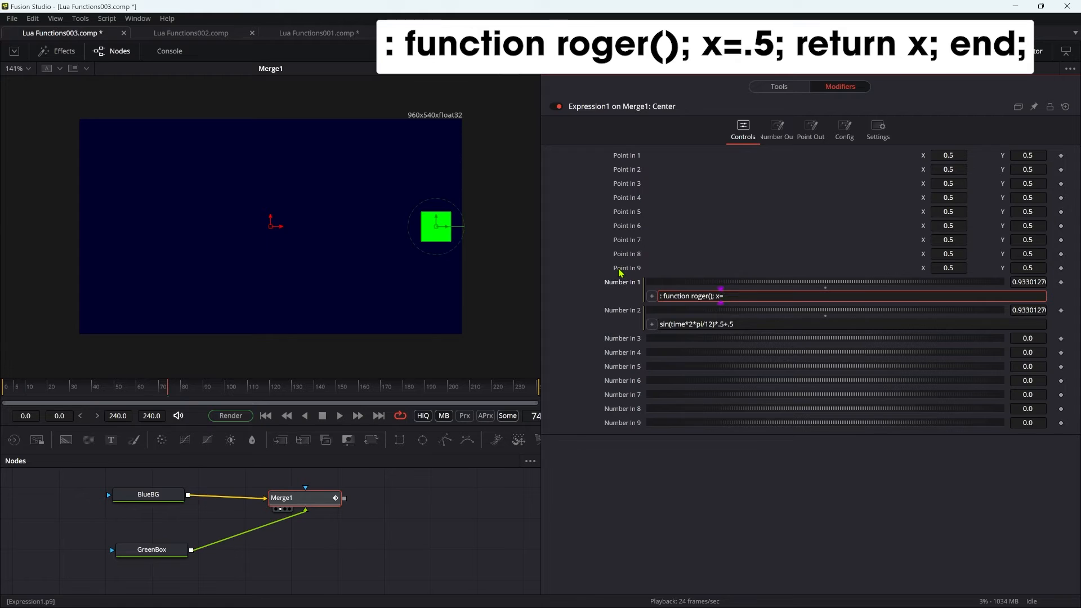
text(.5)
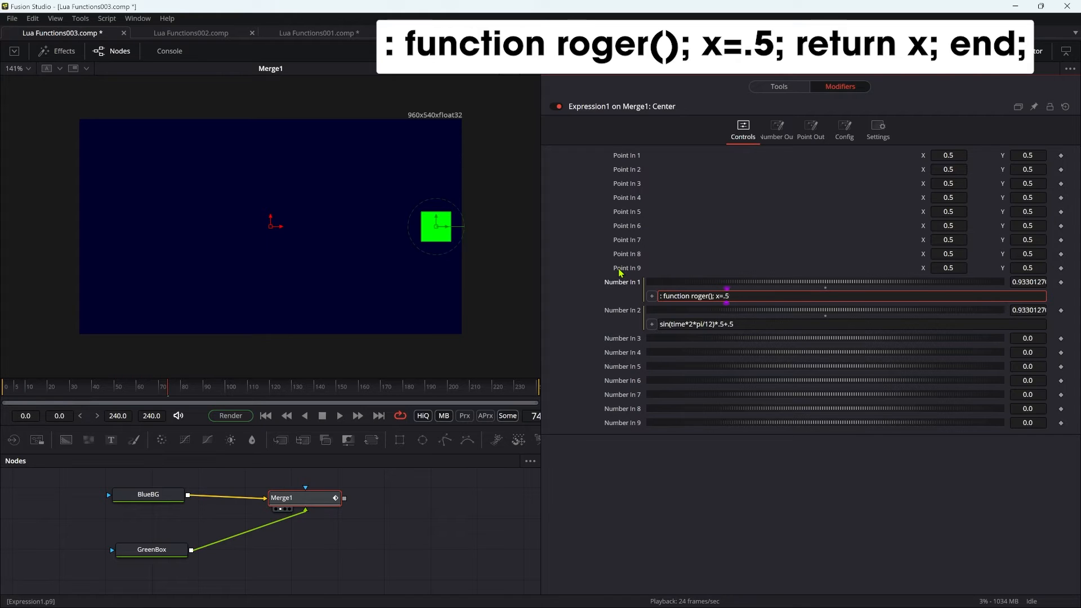
text(;)
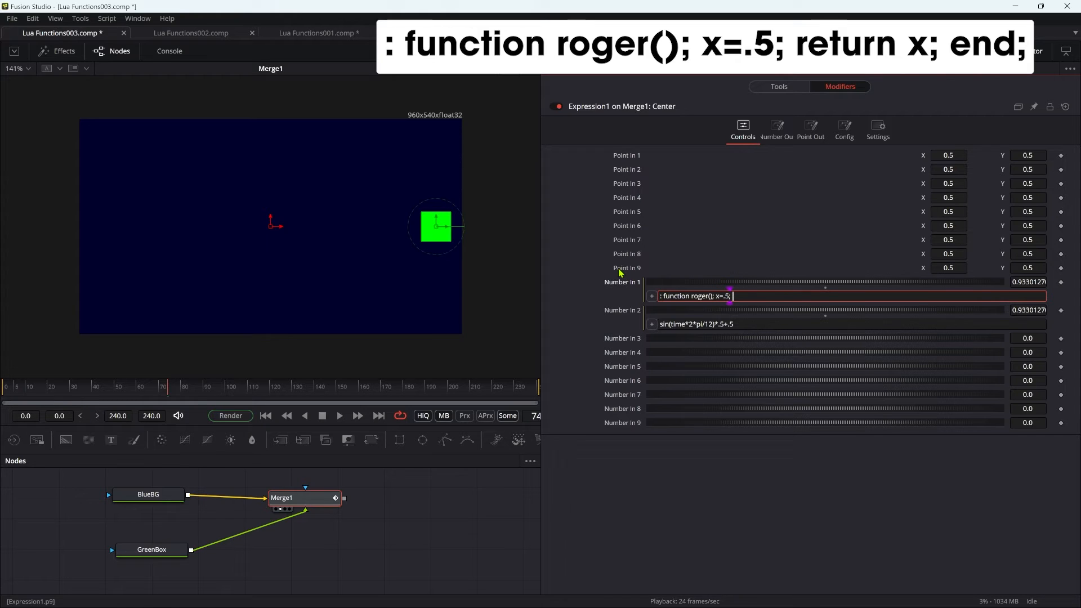
text(return x;)
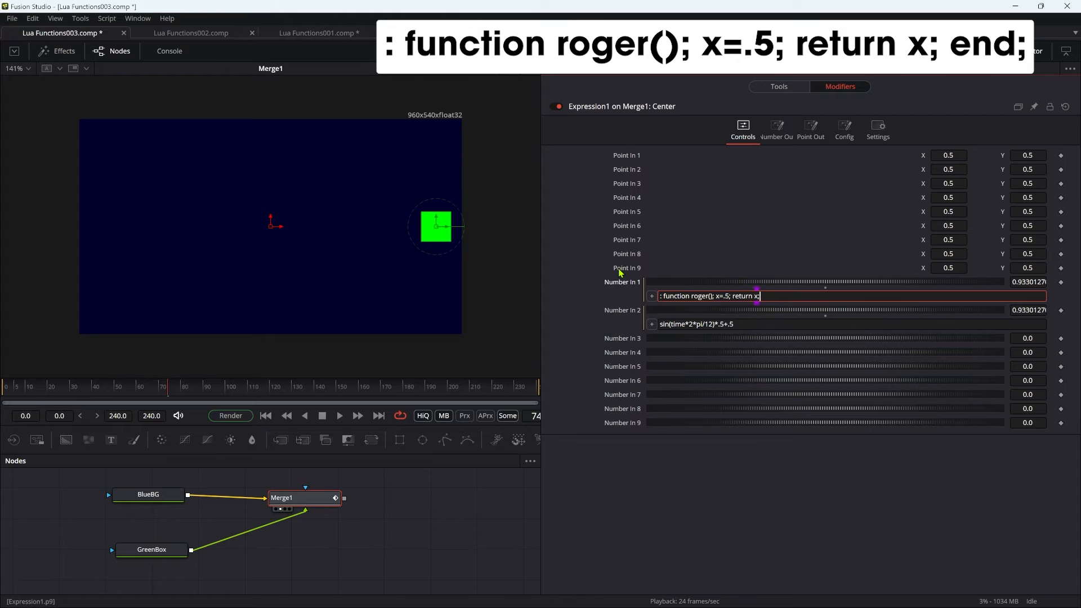
text(end)
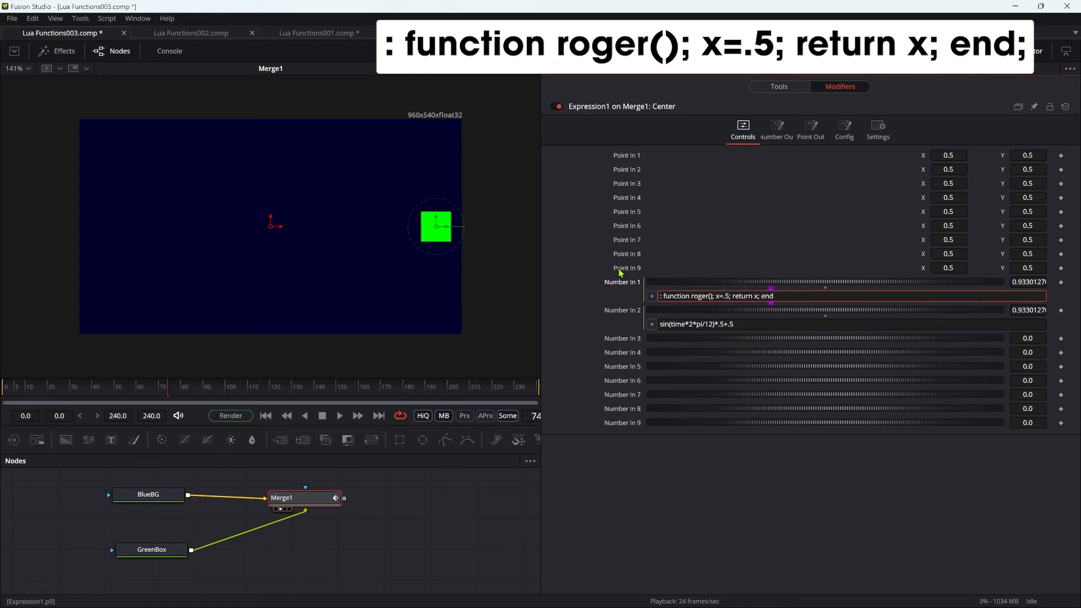
text(; return)
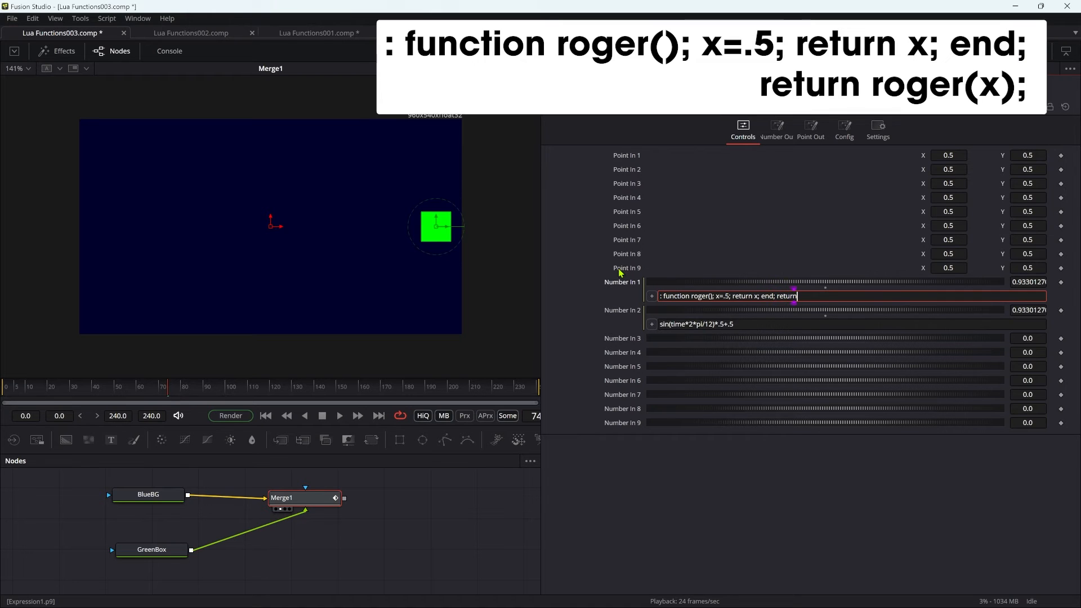
text(roger(x);)
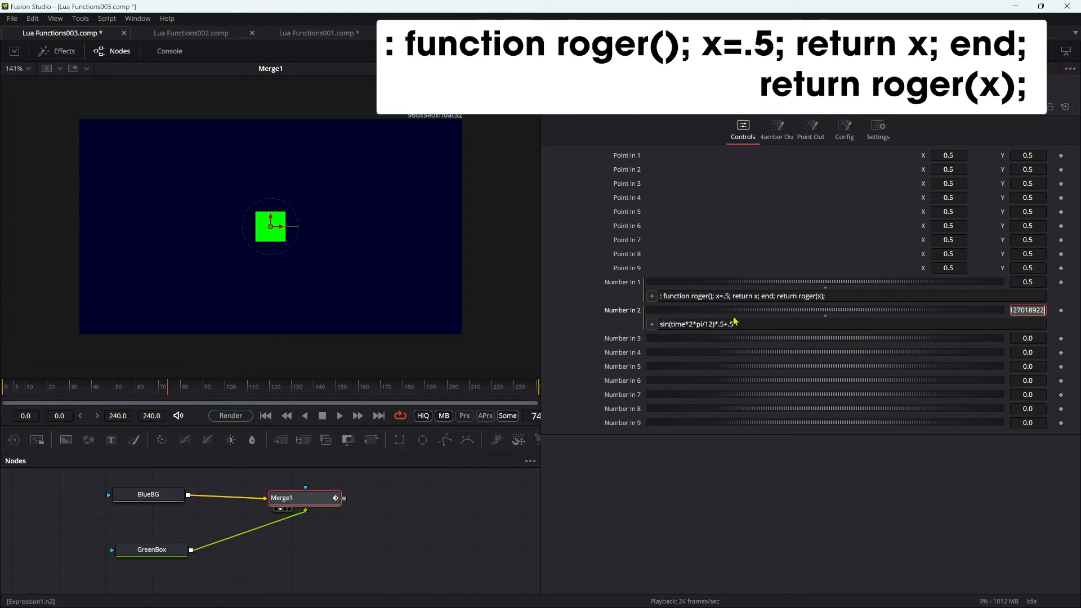
Edit roger to return -1 or 1 from x<0, with x=sin(time*2*pi/12) before return roger(x).
click(724, 296)
text( x<0 and -1 or 1)
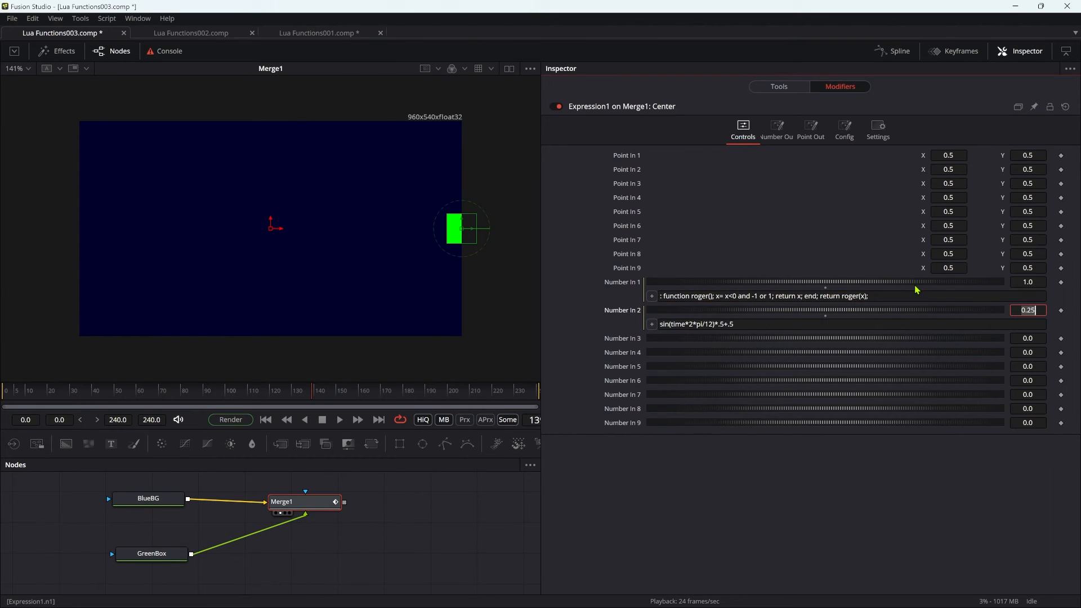
mouse_move(994, 279)
text(x=)
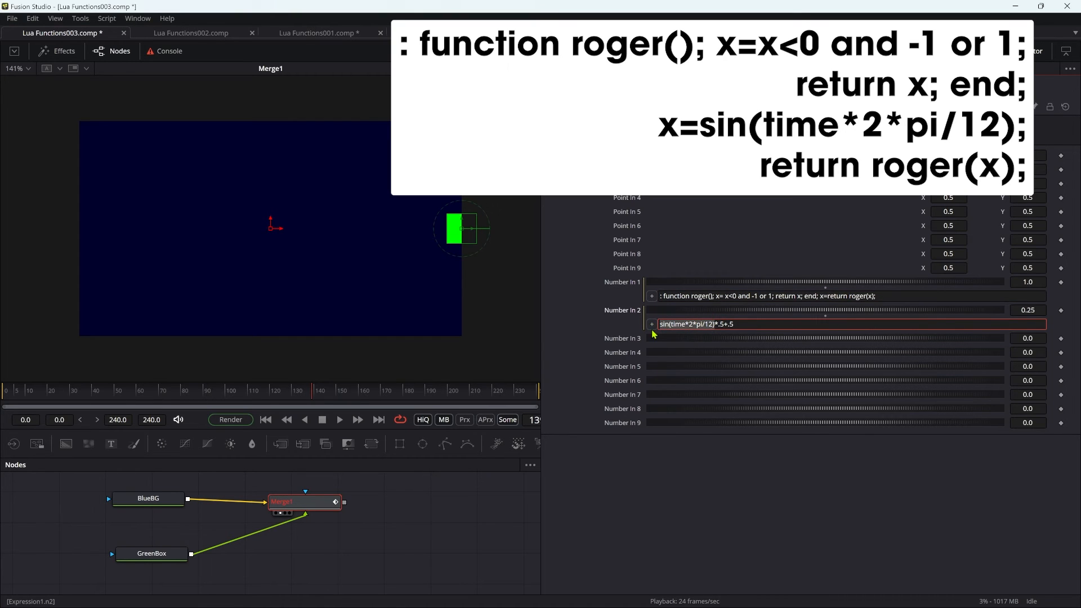
mouse_move(835, 306)
text(sin(time*2*pi/12); )
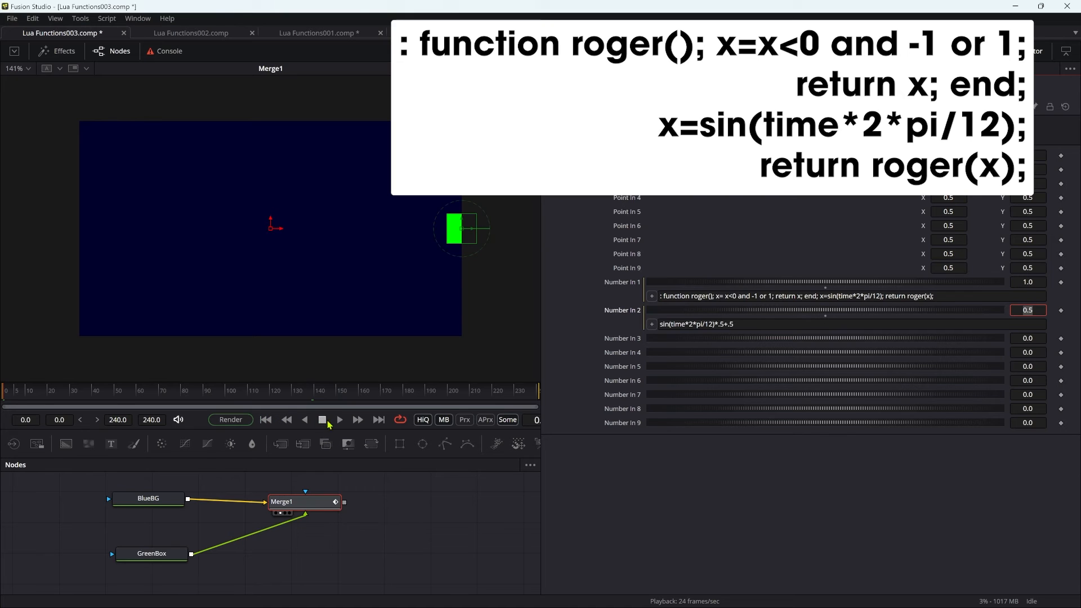
Append *.5+.5 to return roger(x) and play to check the box jumping between edges.
click(339, 418)
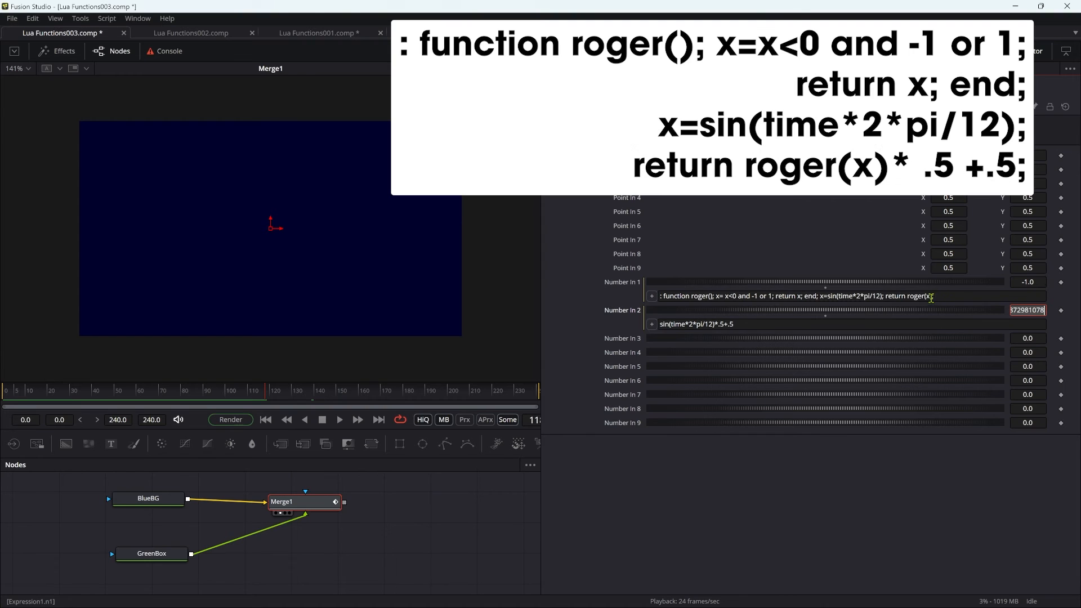
click(796, 296)
text()*.5+.5;)
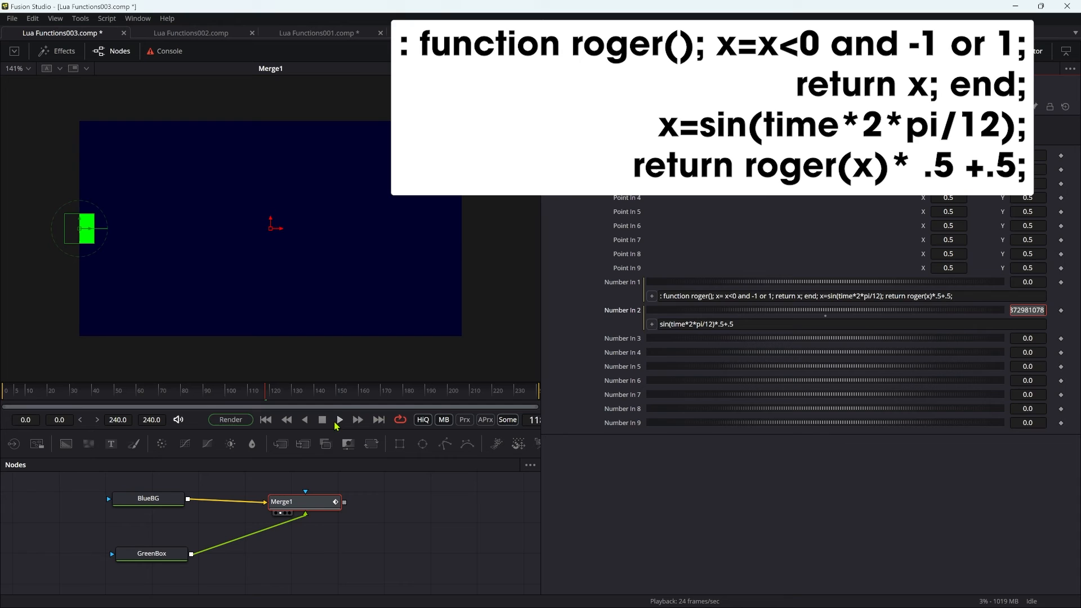
click(339, 419)
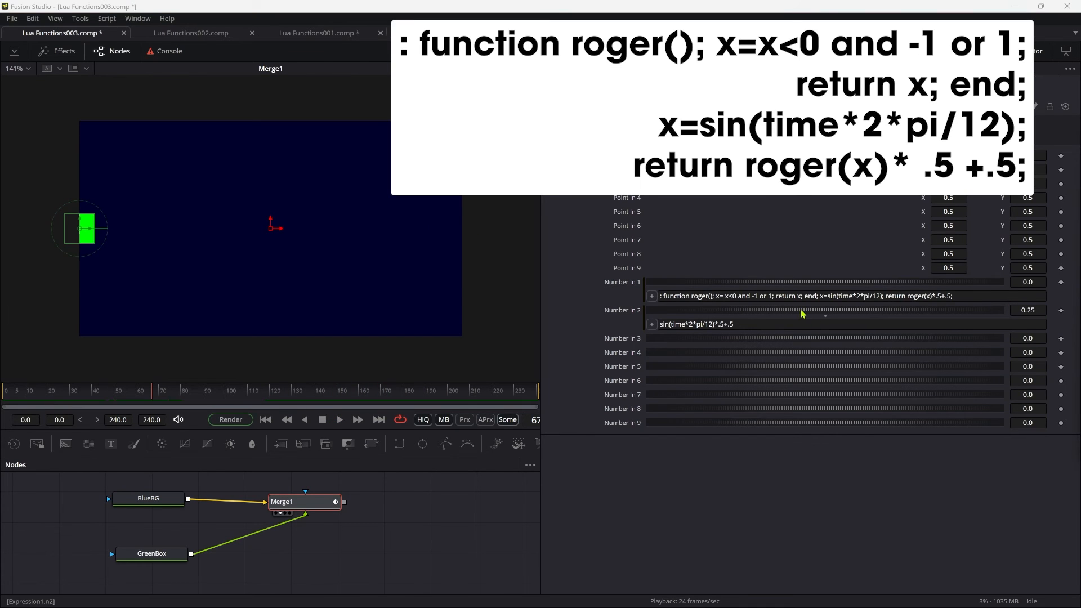
mouse_move(747, 317)
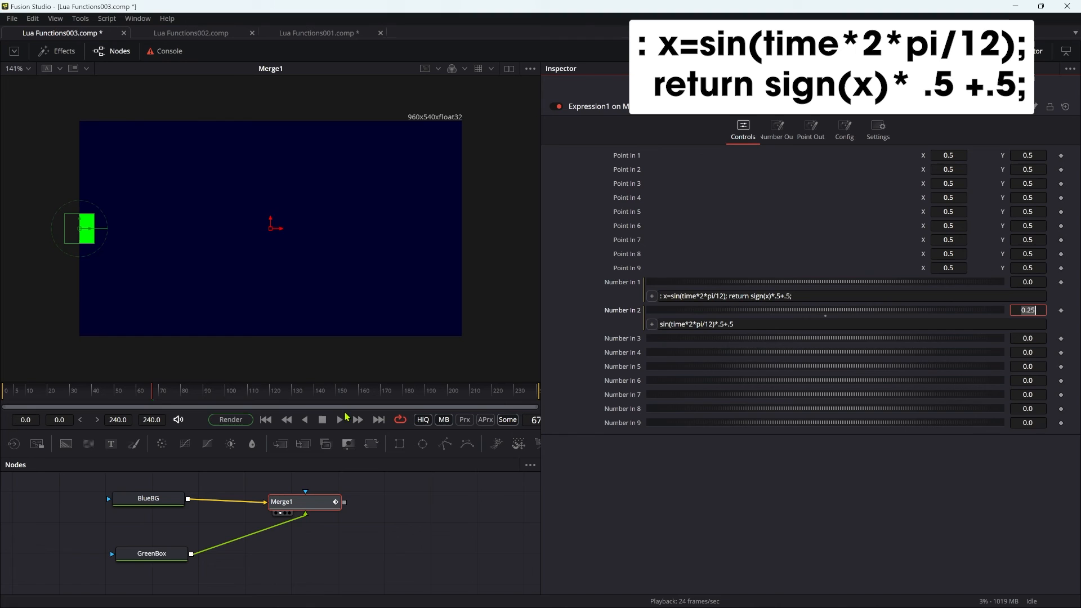
Use ': x=sin(time*2*pi/12); return sign(x)*.5+.5;' in Number In 1 and play to verify.
click(339, 419)
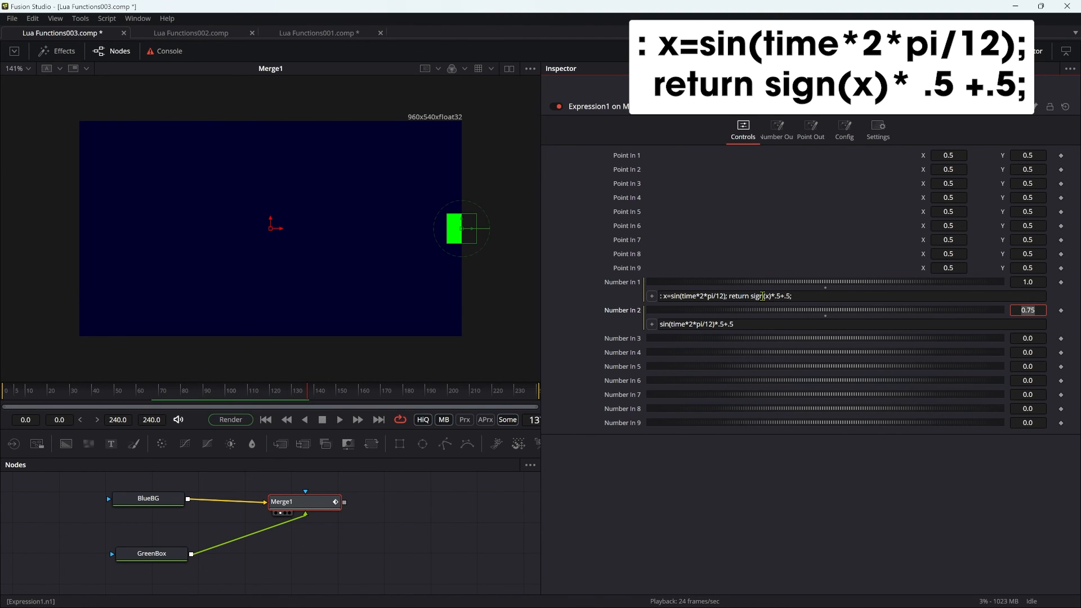
click(758, 297)
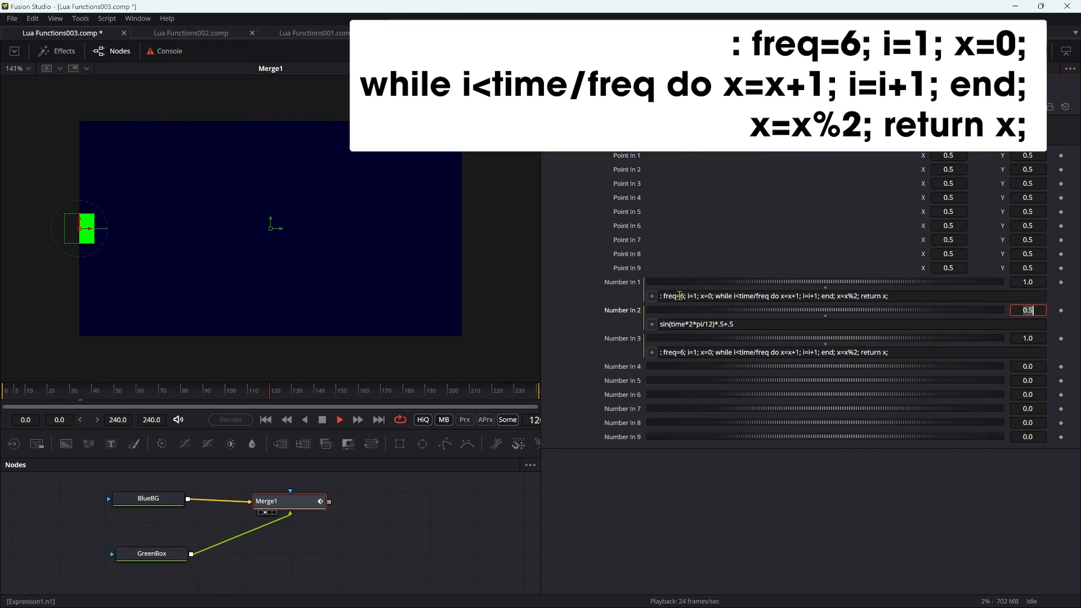
Change freq=6 to freq=12 in Number In 1's while-loop expression.
text(12)
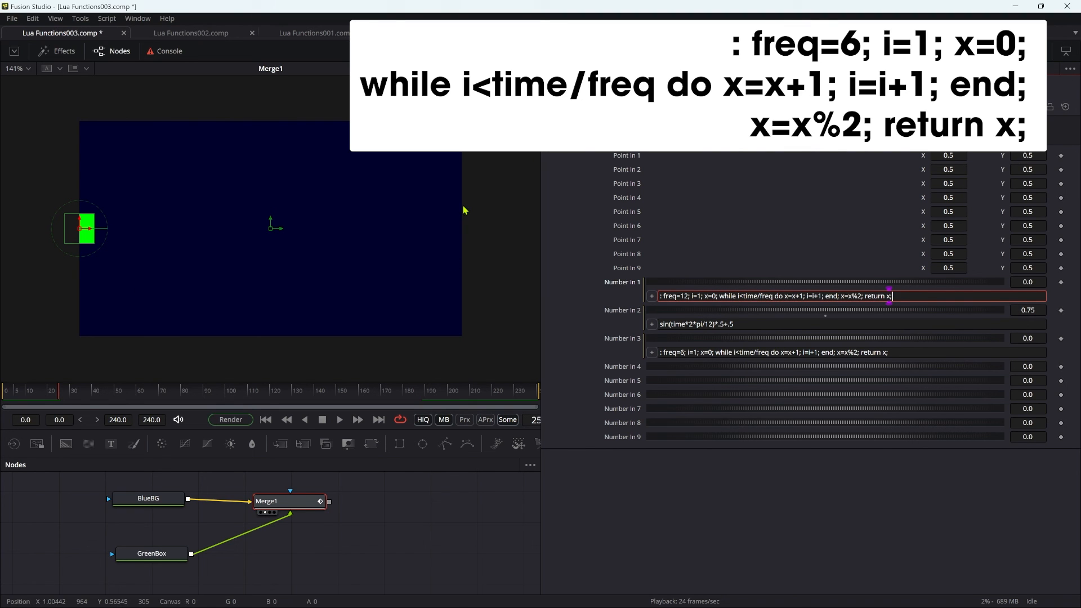
mouse_move(474, 199)
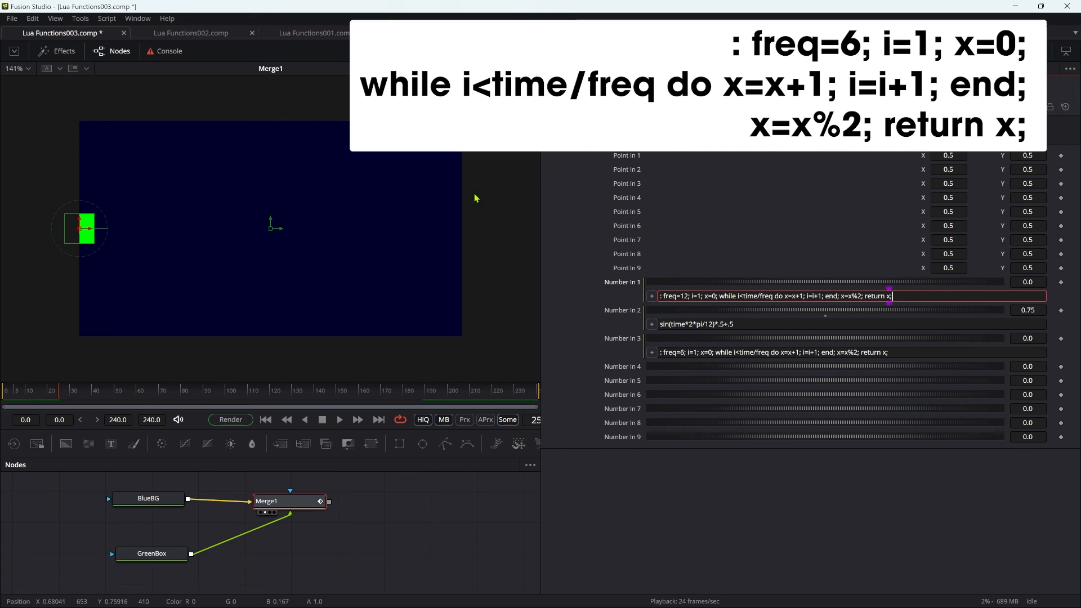